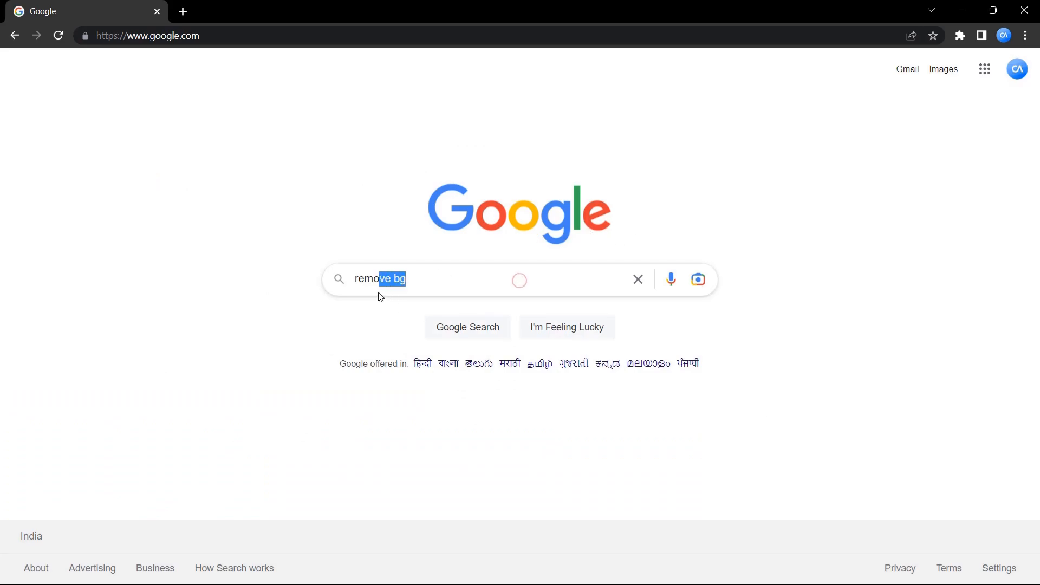
Search Google for 'remove bg' and open the remove.bg result.
click(461, 279)
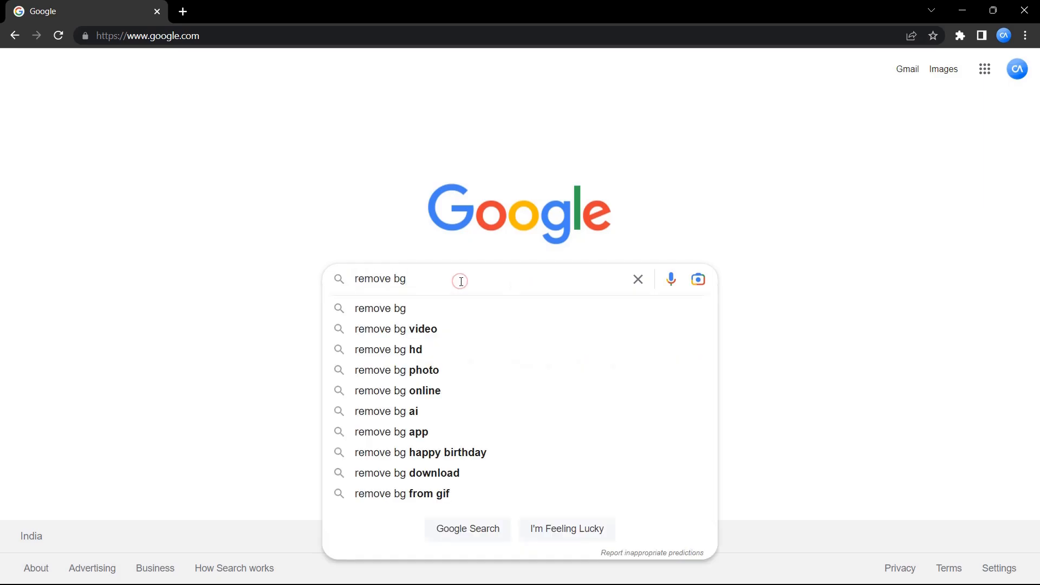
key(Enter)
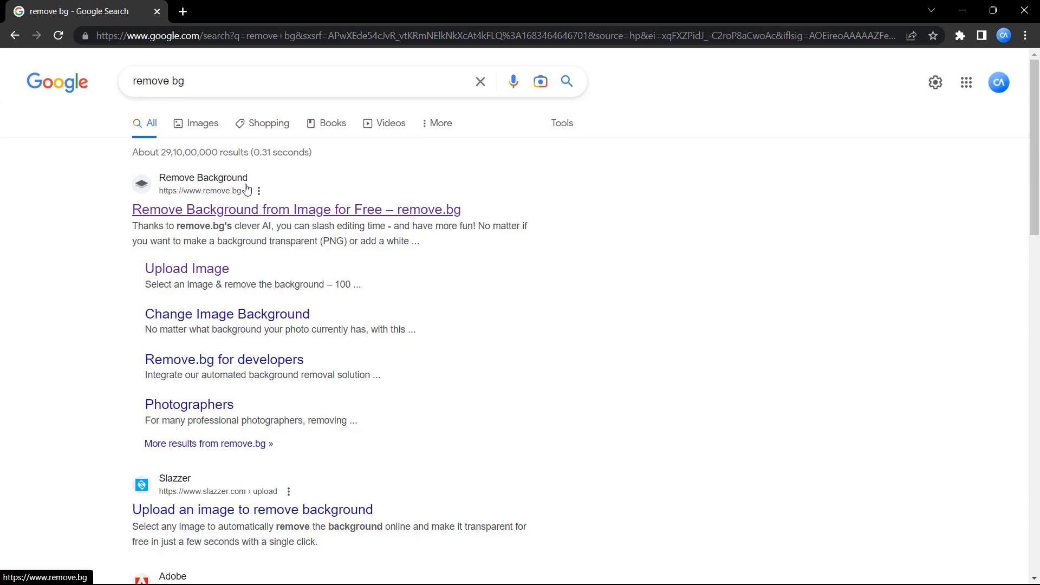
click(296, 209)
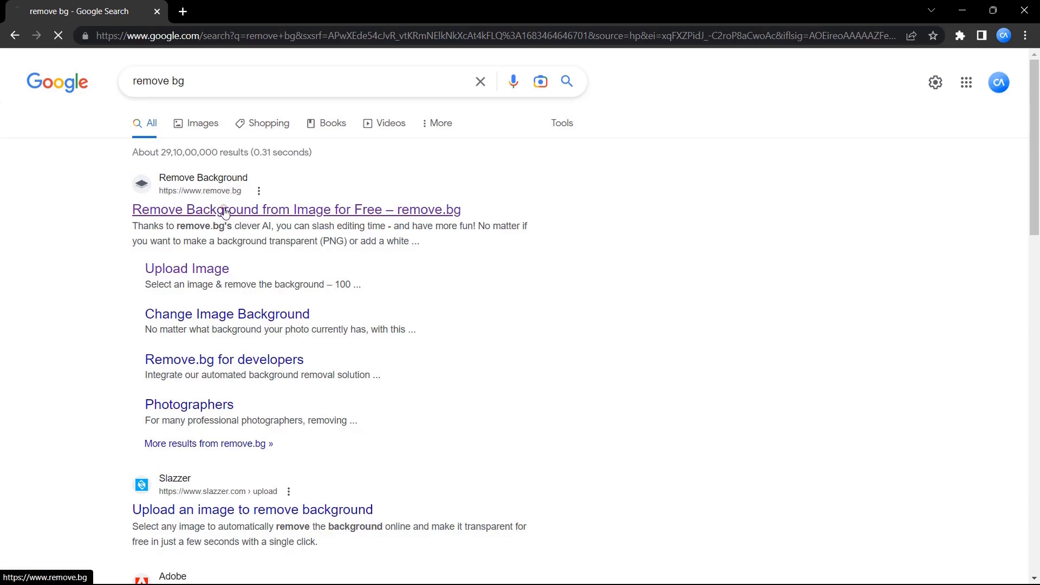
Upload the dog photo image-1.jpg from the Desktop to remove.bg.
click(296, 209)
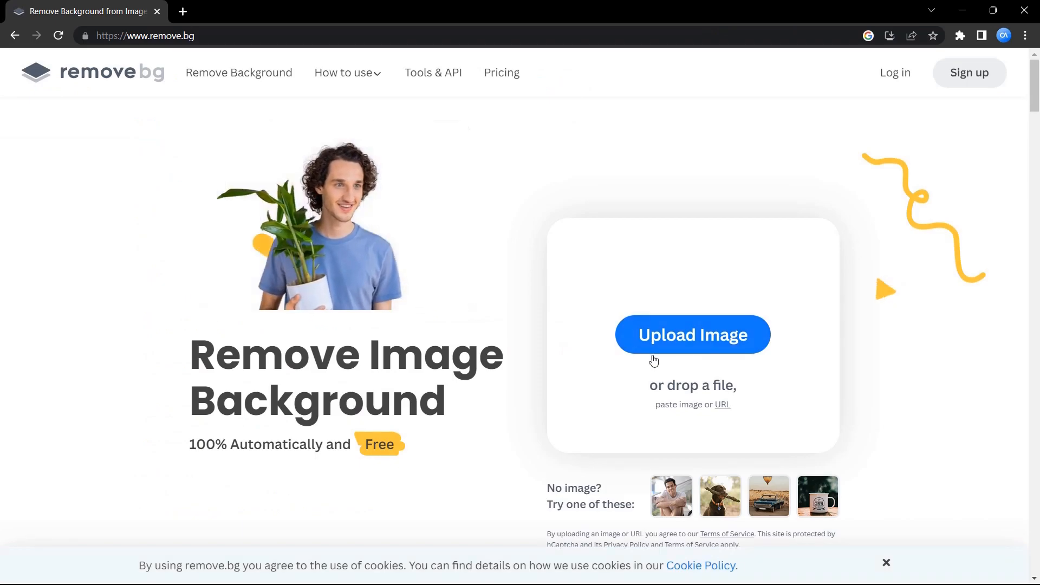
click(692, 334)
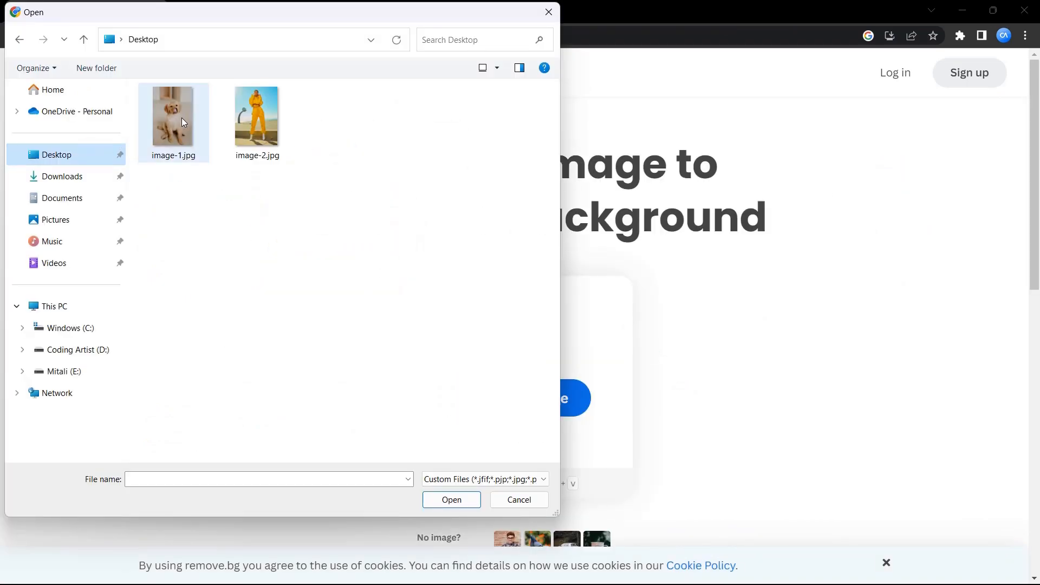
click(173, 117)
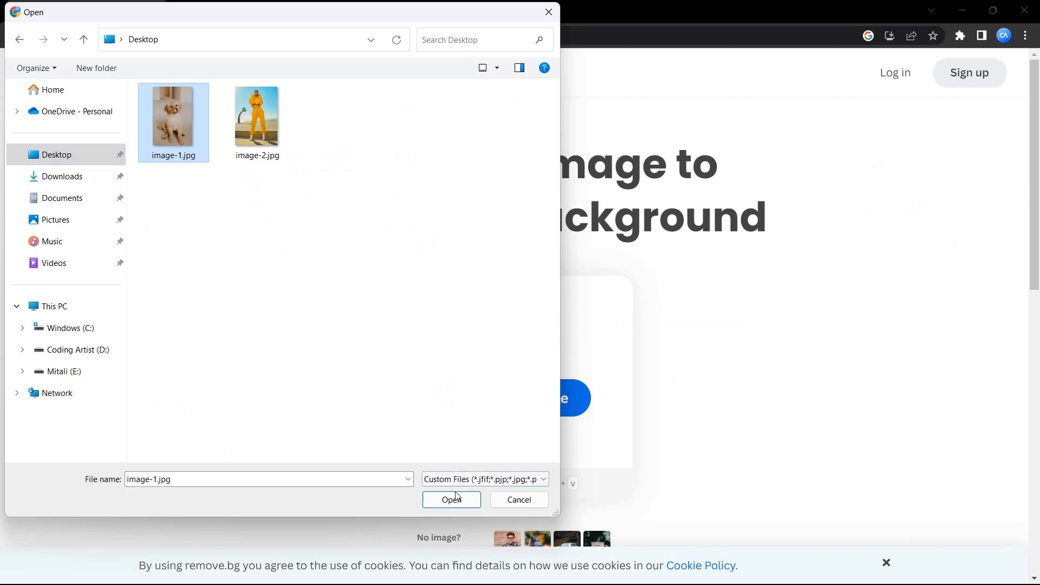
click(452, 500)
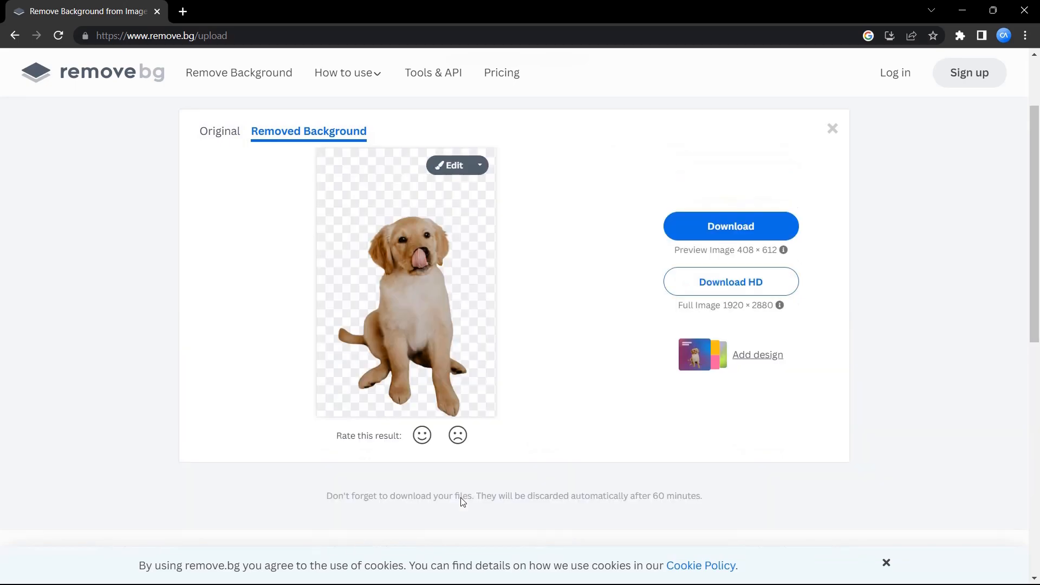
Save the transparent dog cutout as a preview PNG and close the result card.
click(730, 225)
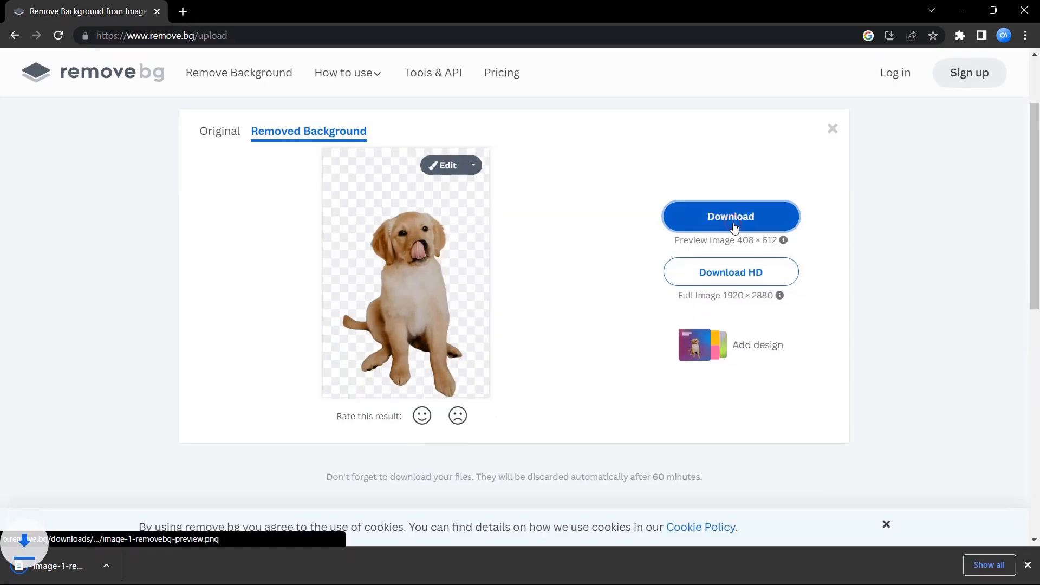
click(145, 565)
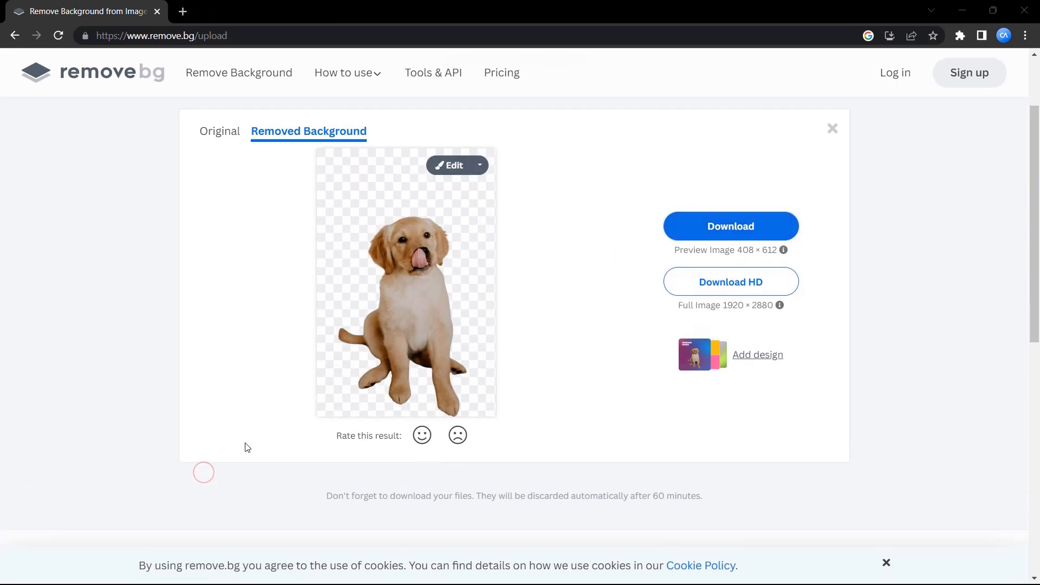
click(730, 227)
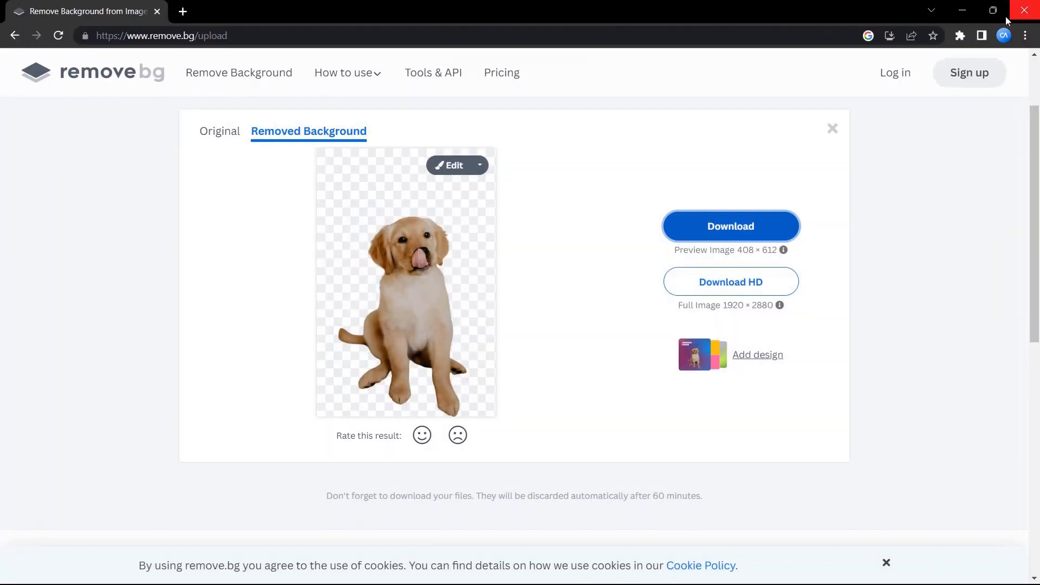
click(832, 129)
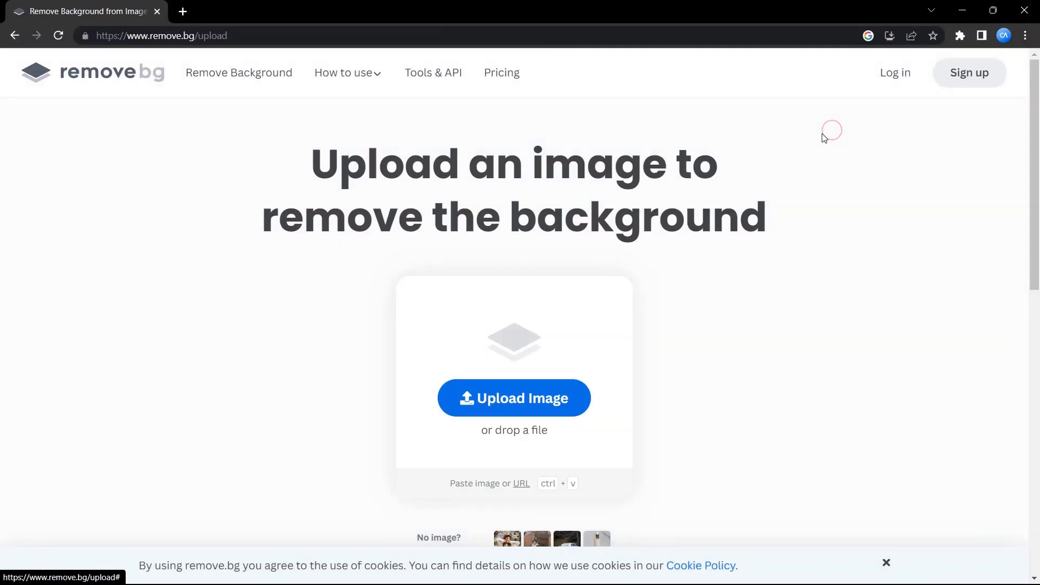
Upload image-2.jpg of the woman in yellow and view her background-removed result.
click(513, 398)
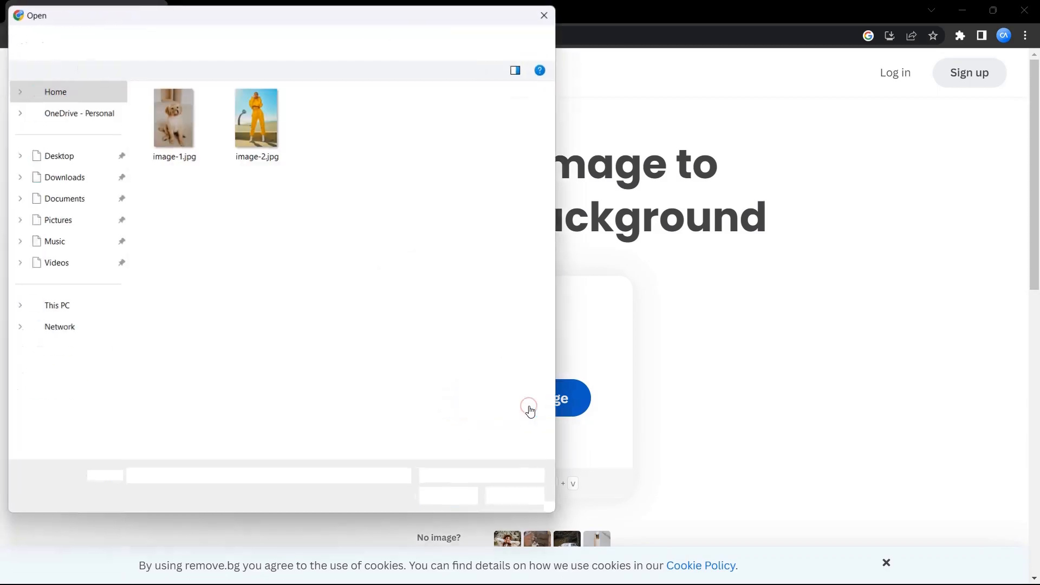
click(257, 118)
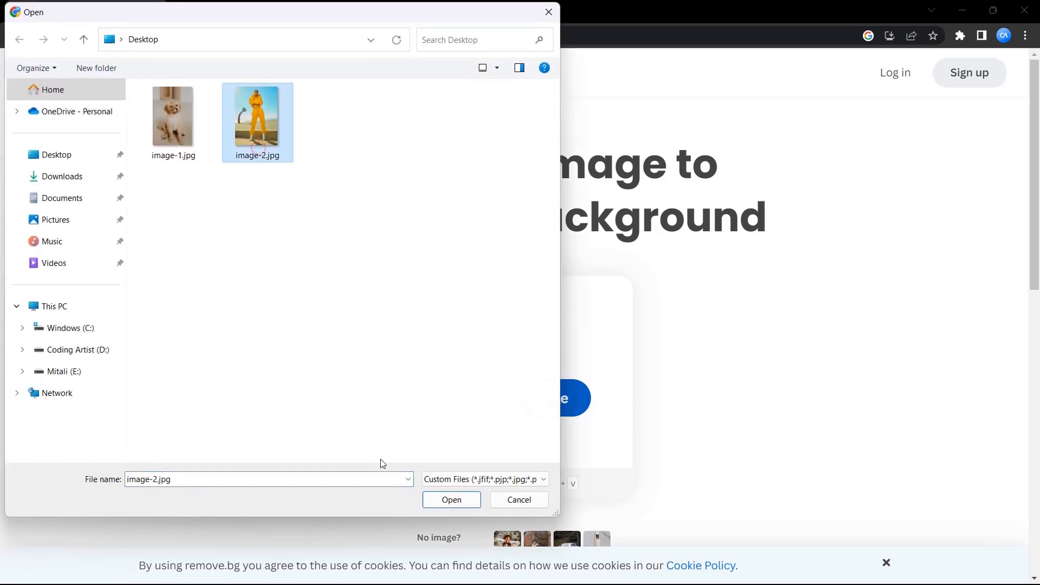
click(451, 500)
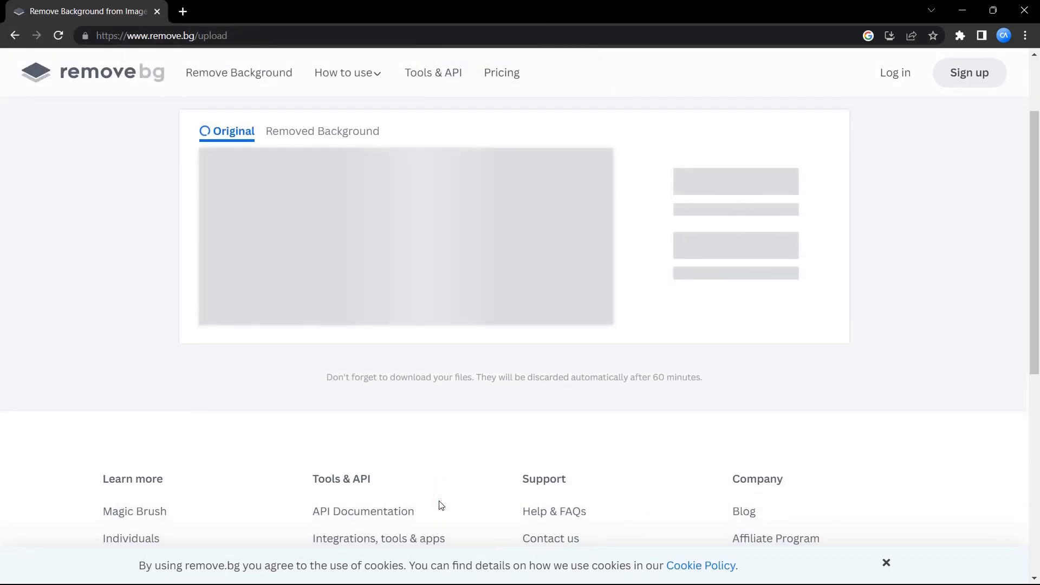
scroll(down, 3)
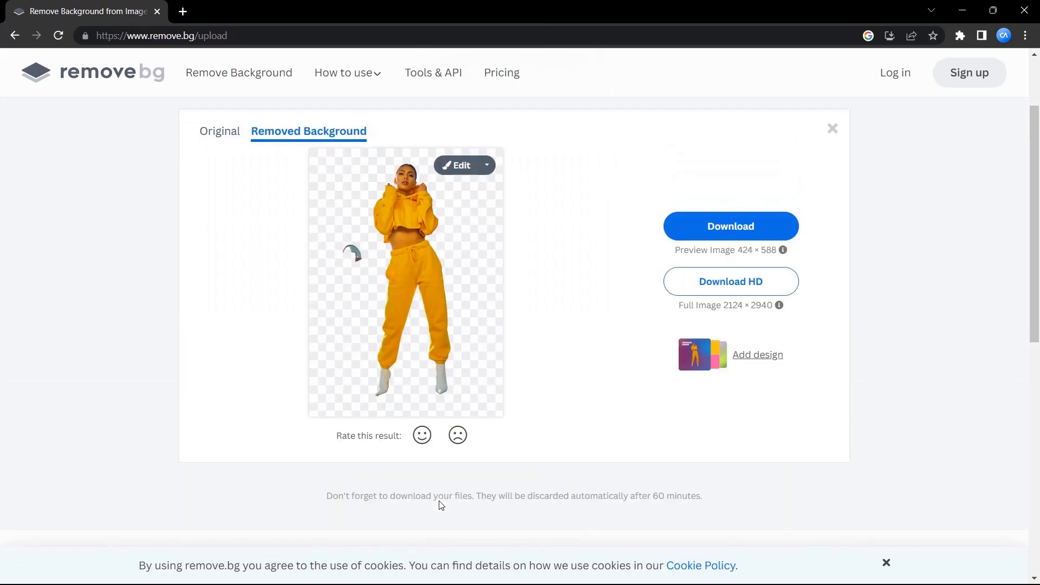
mouse_move(519, 247)
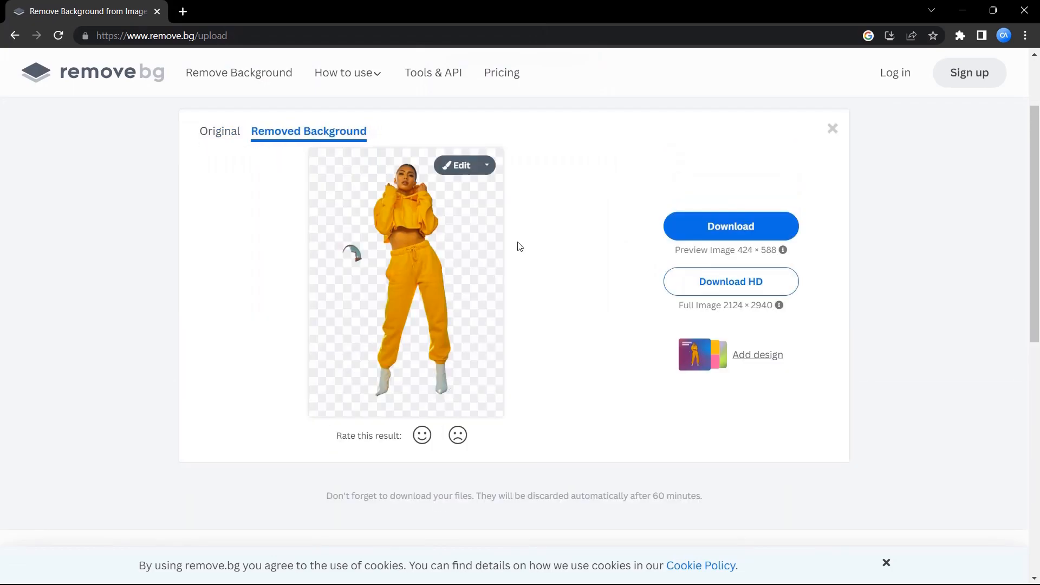
click(487, 165)
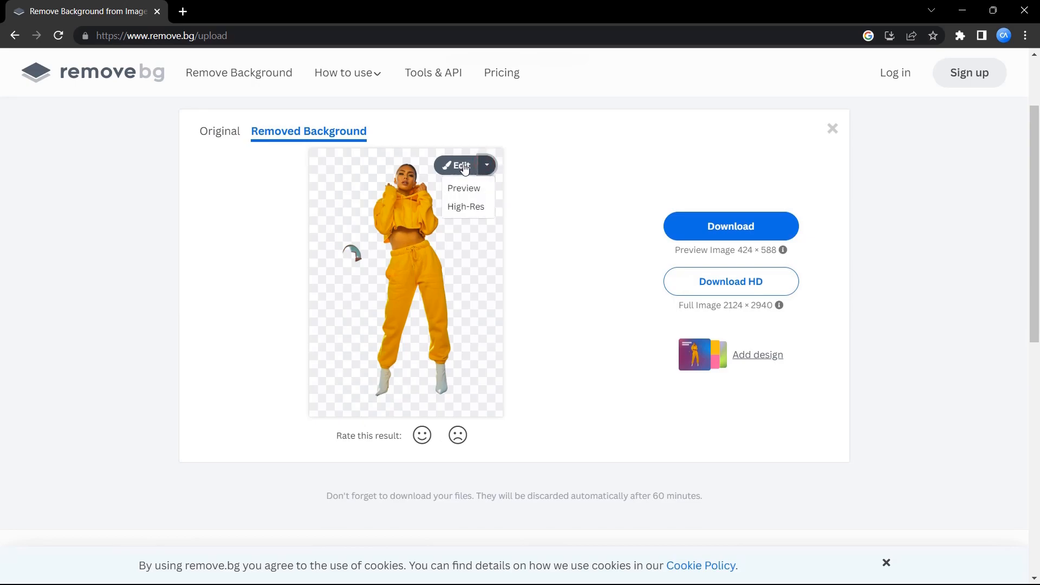
Erase the stray curved fragment beside the woman using the Erase / Restore tool.
click(458, 165)
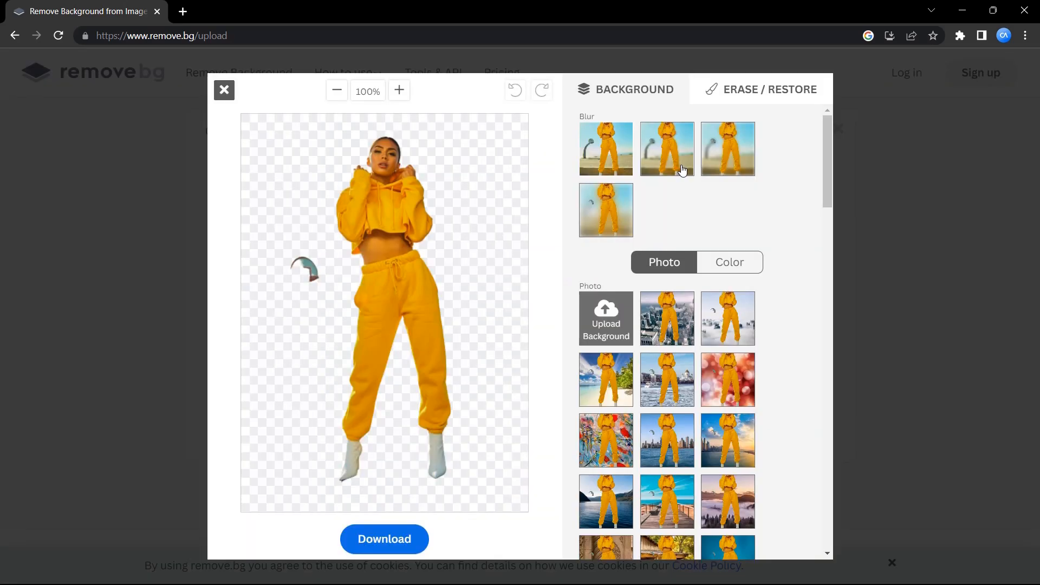
click(770, 89)
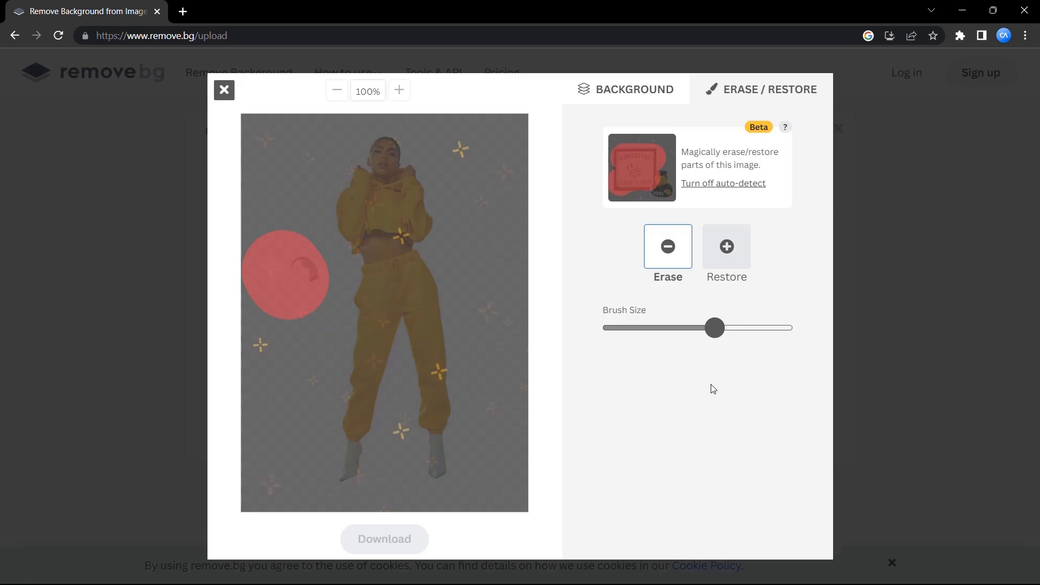
click(633, 88)
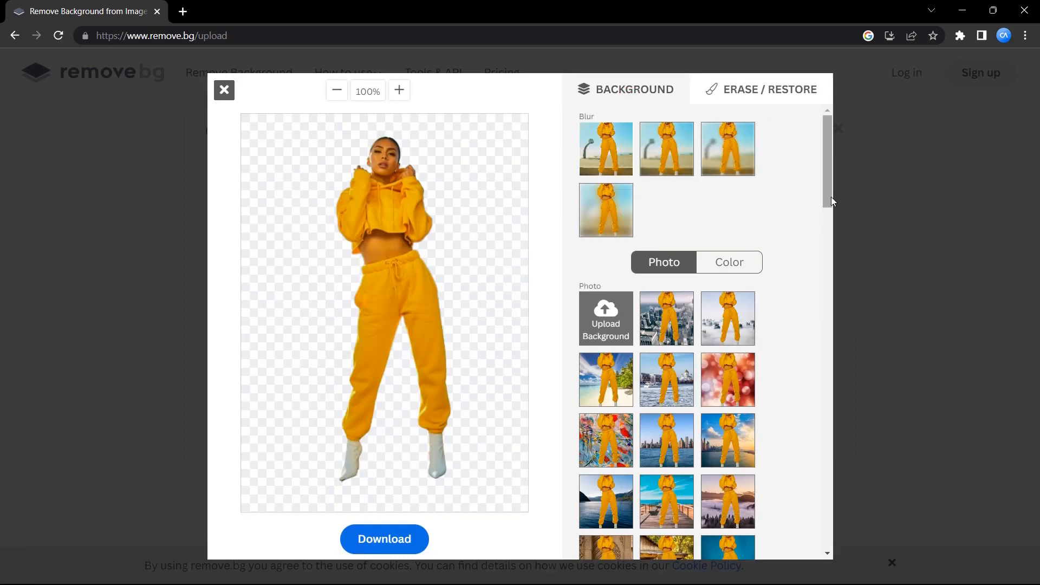
Try the forest road photo, then settle on the brick wall and wooden floor background.
scroll(down, 3)
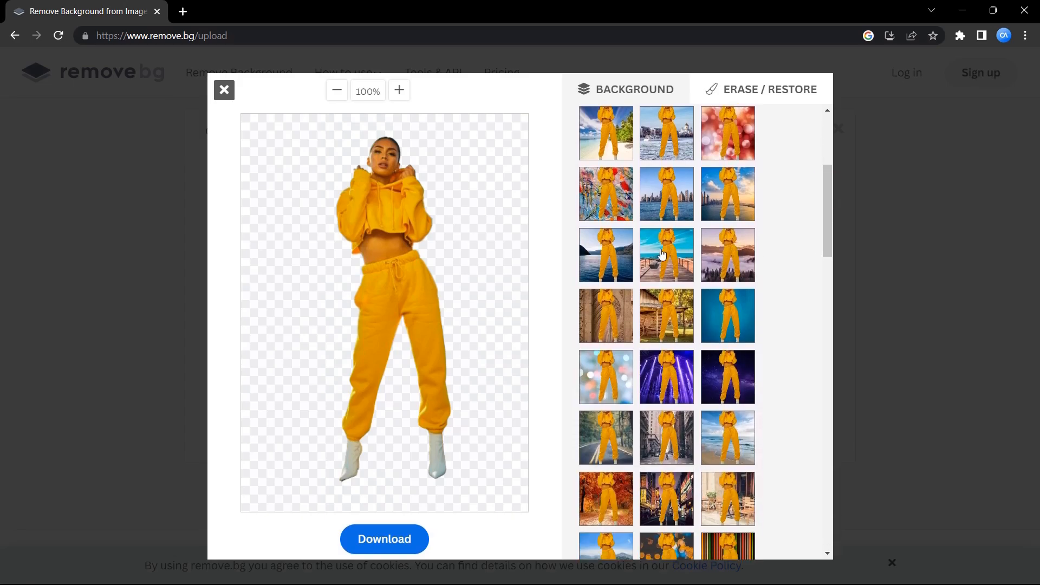
click(666, 254)
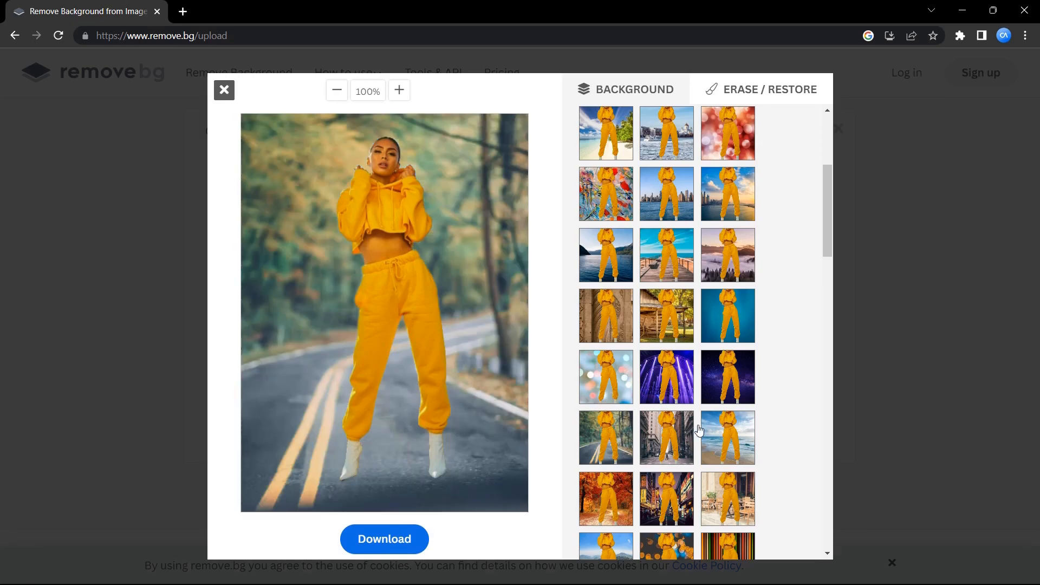
scroll(down, 3)
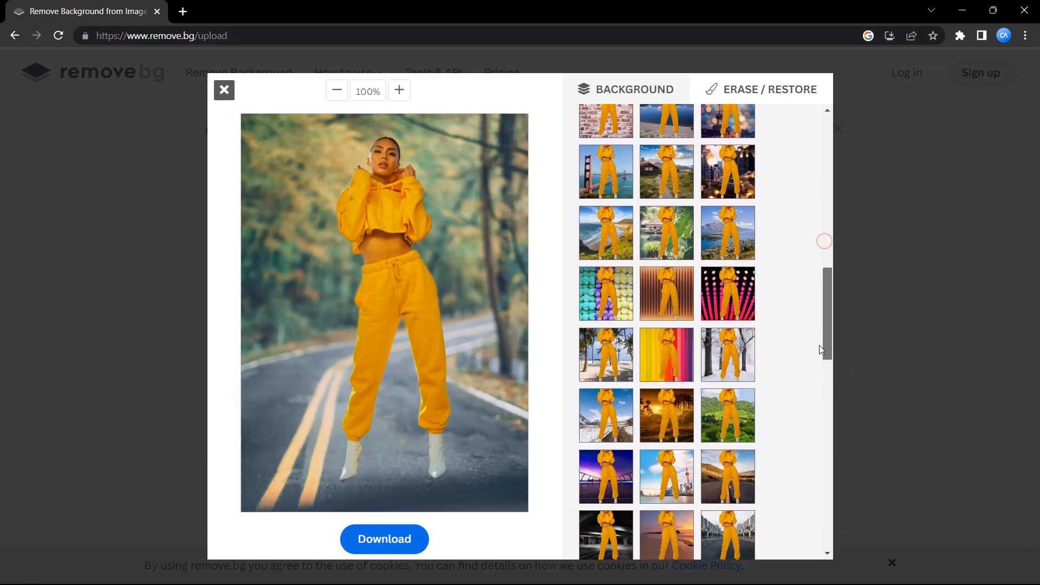
scroll(down, 3)
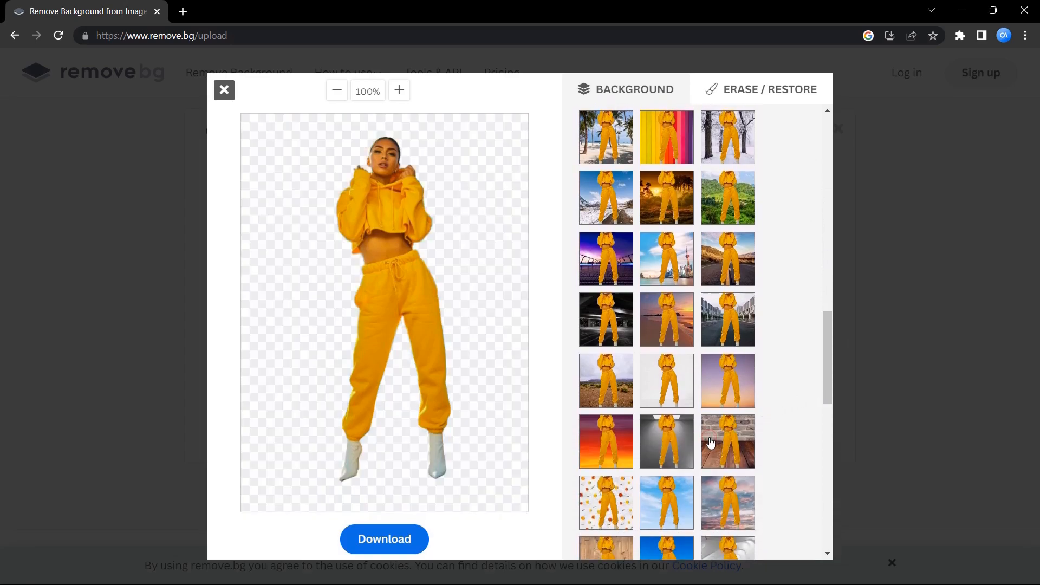
click(728, 441)
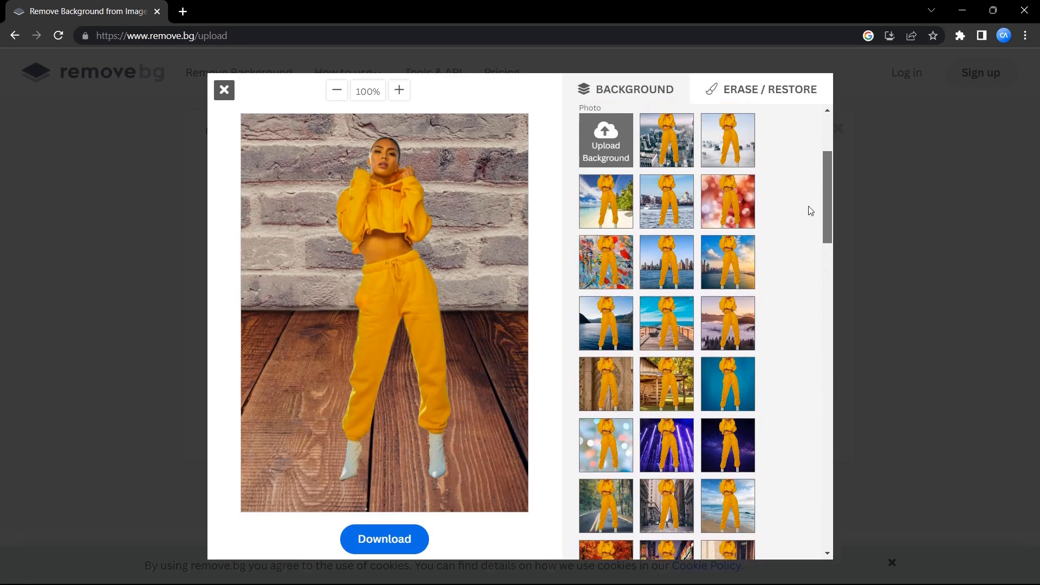
click(729, 262)
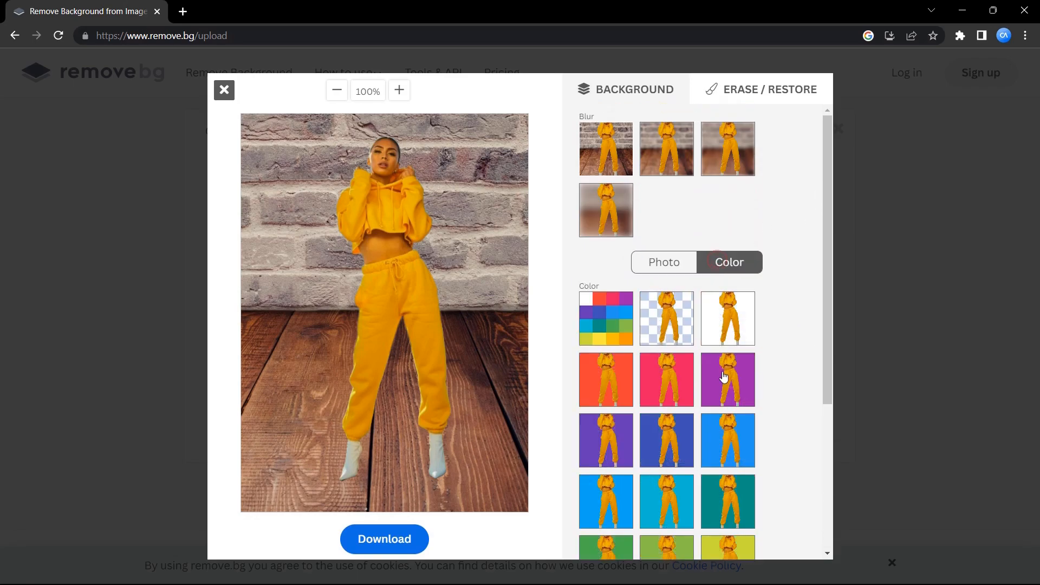
Give the woman a solid blue background and download the image.
click(666, 440)
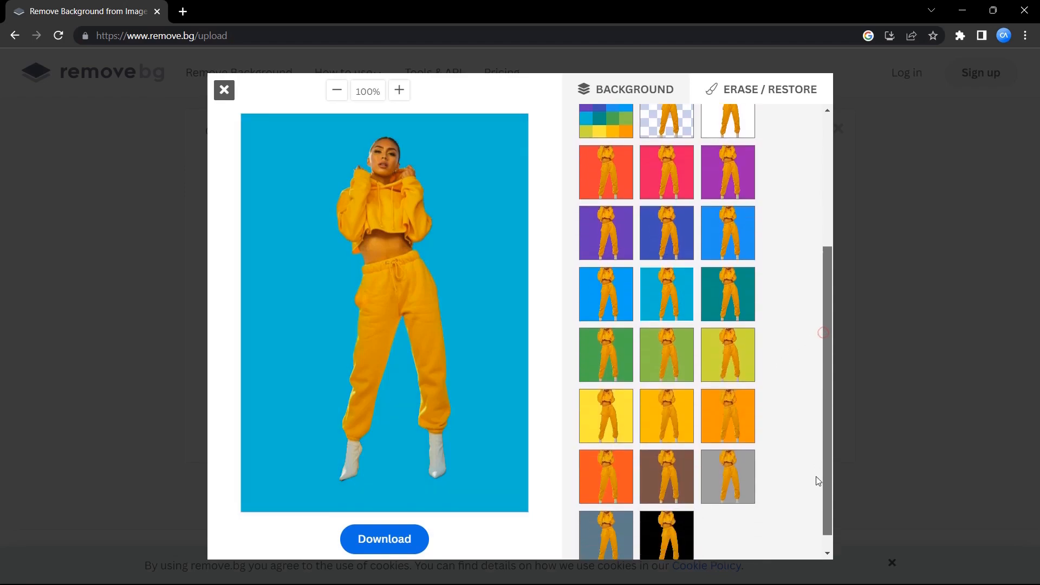
click(728, 416)
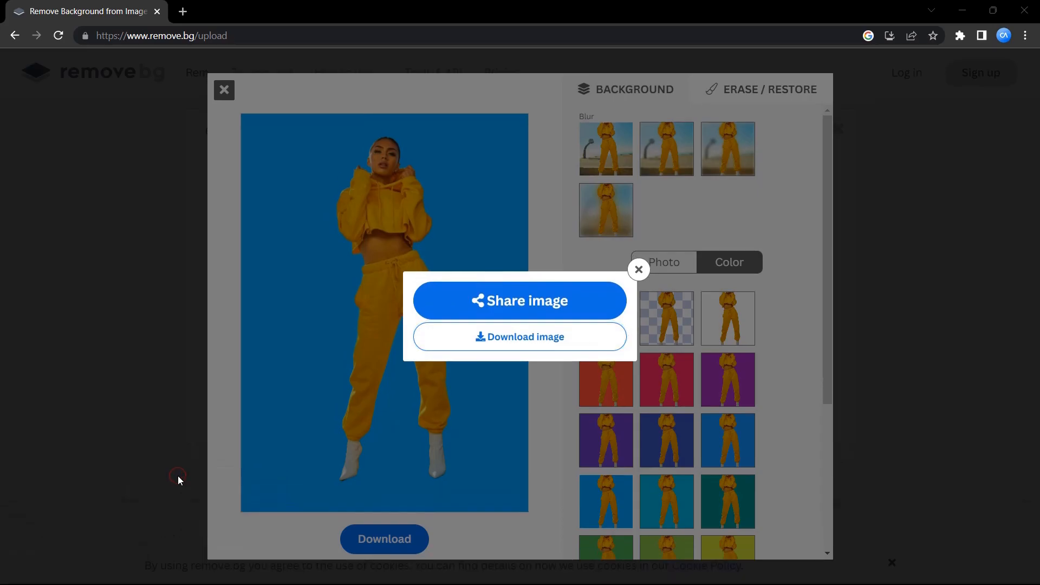
click(520, 336)
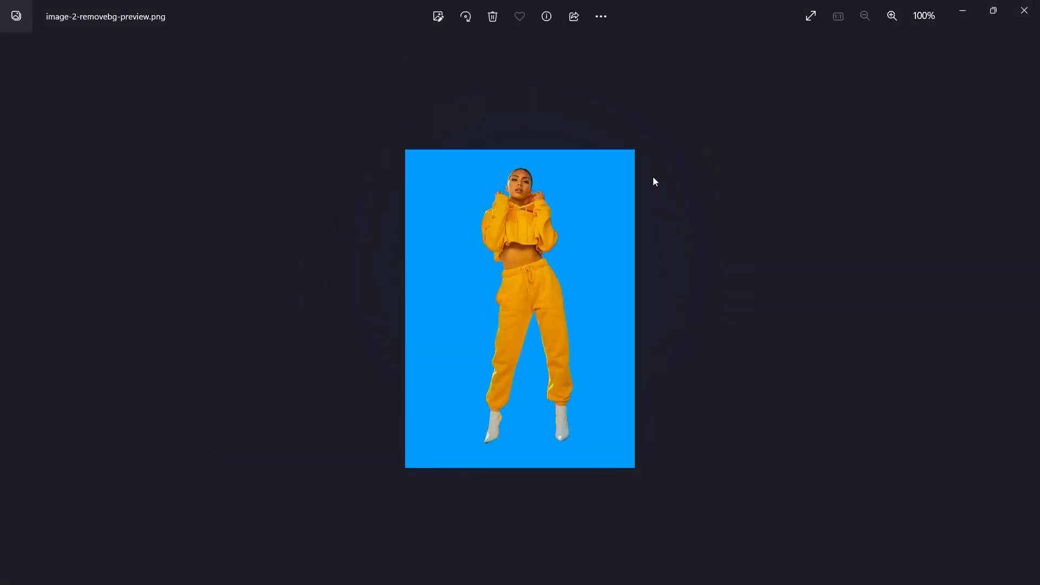